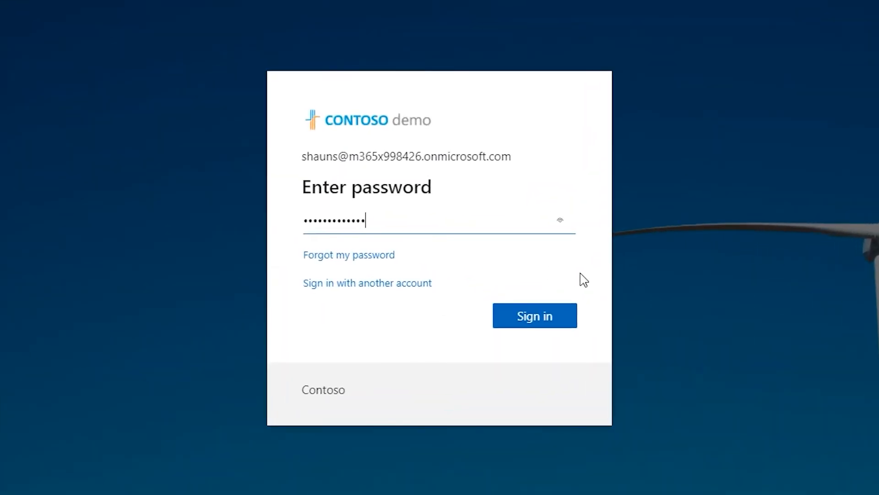
# - Sign in with the work account password and continue past the More information required notice
pyautogui.write('•')
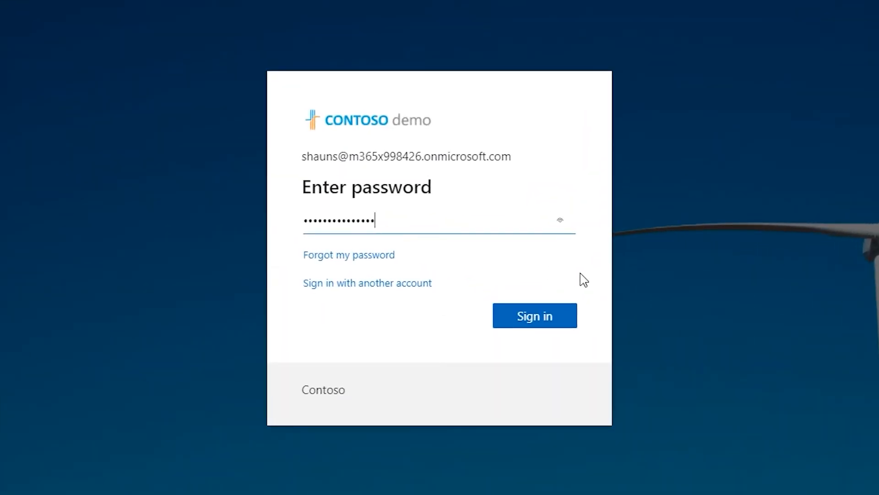
pyautogui.click(533, 315)
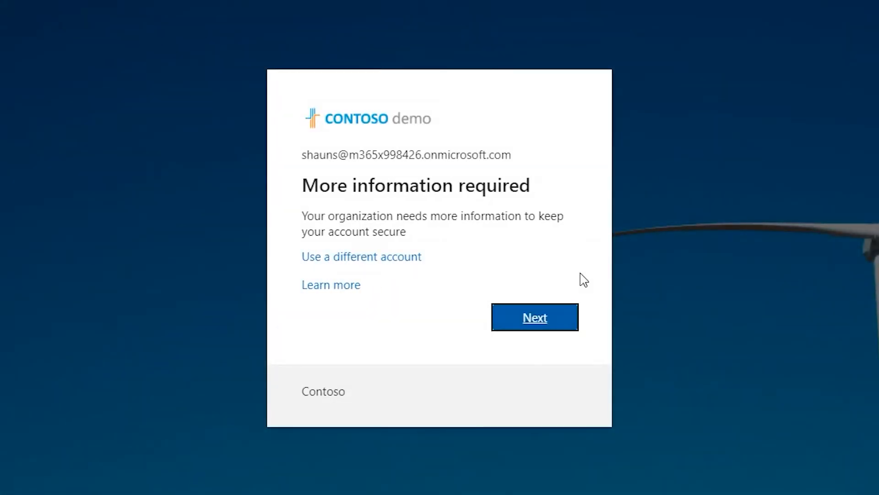
pyautogui.moveTo(498, 300)
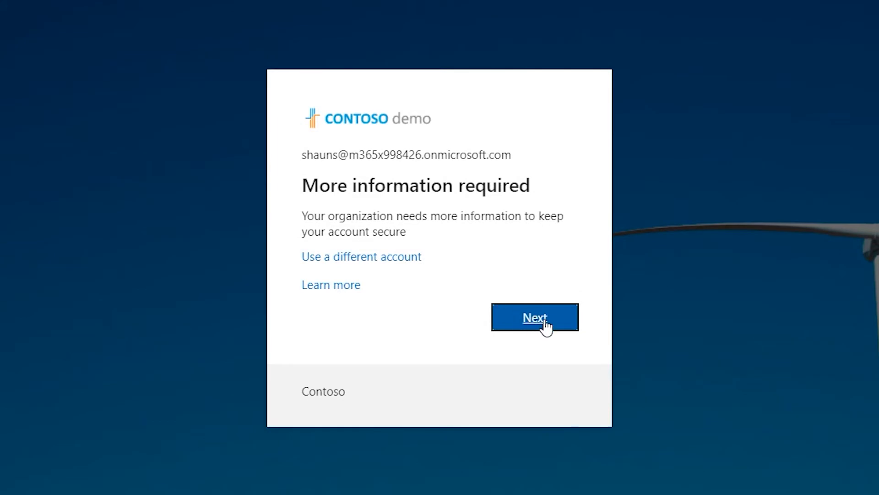
pyautogui.click(533, 317)
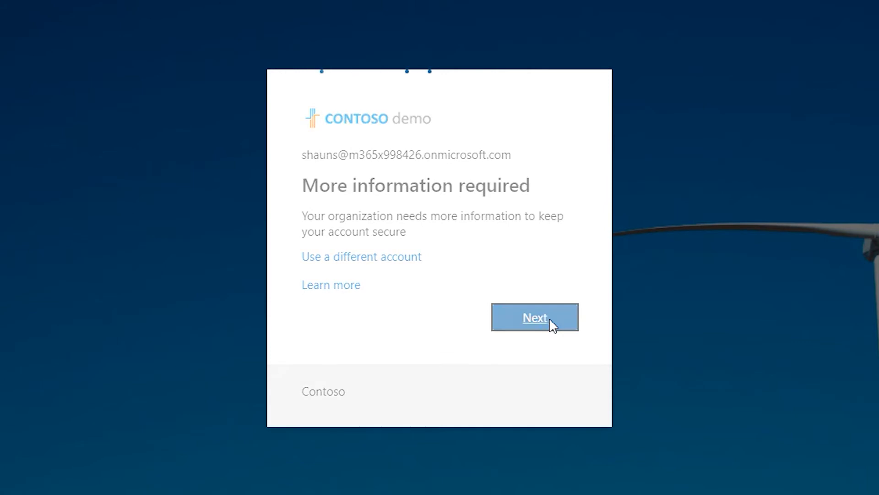
pyautogui.click(534, 317)
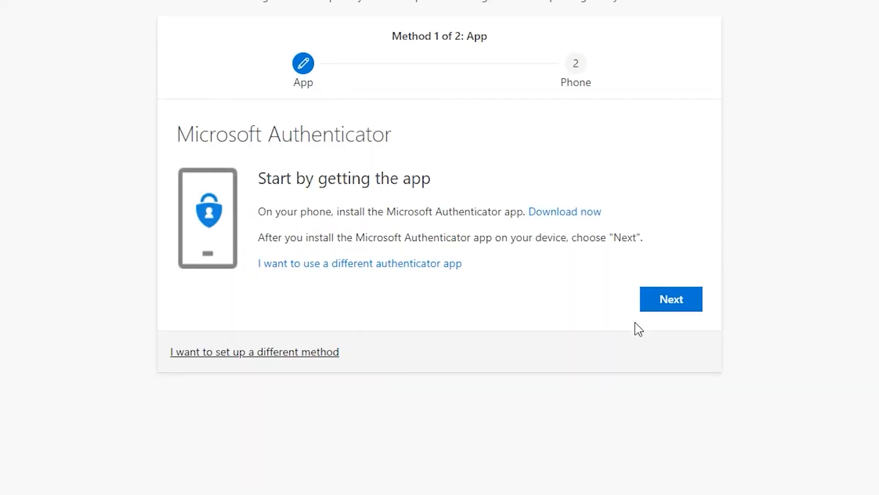
pyautogui.scroll(3)
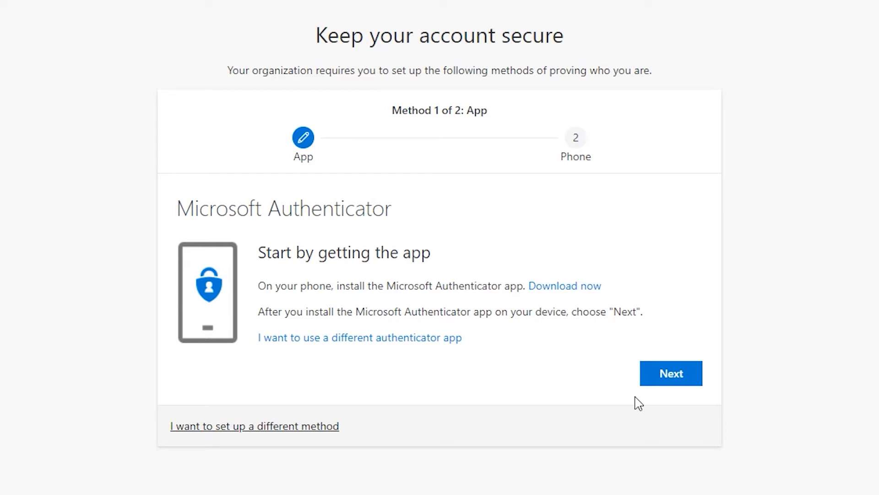
pyautogui.moveTo(670, 373)
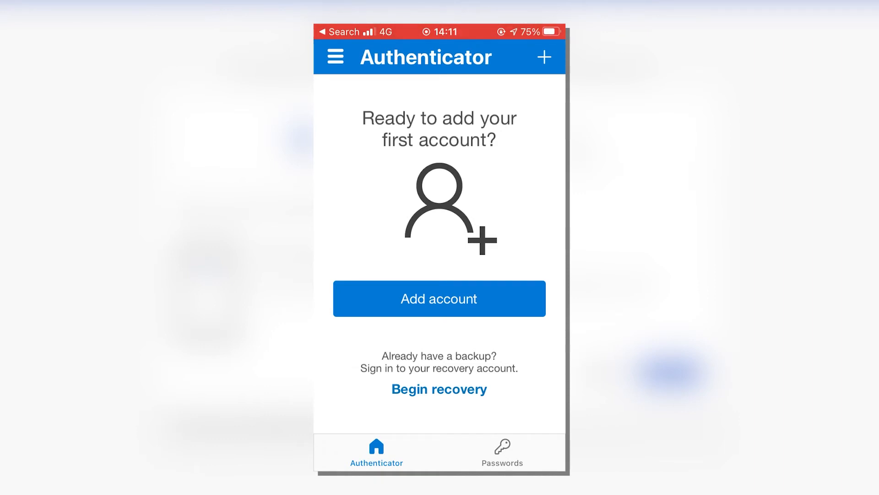
# - Add an account in Authenticator and choose the Work or school account type
pyautogui.click(439, 298)
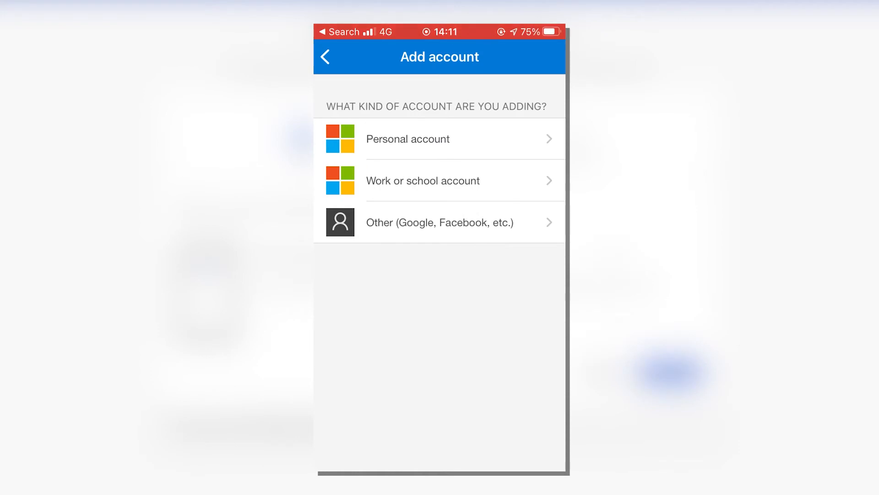
pyautogui.click(422, 180)
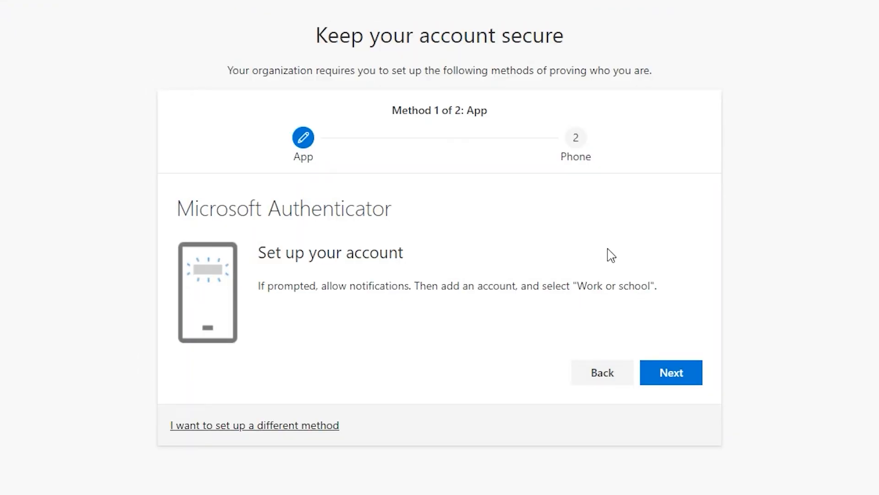
# - Show the setup QR code, scan it with Authenticator, and continue to send a test approval
pyautogui.click(670, 372)
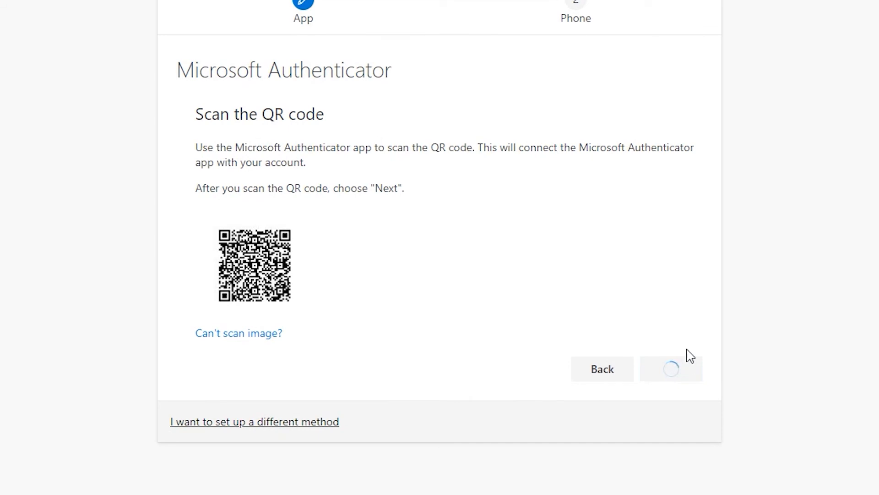
pyautogui.click(671, 368)
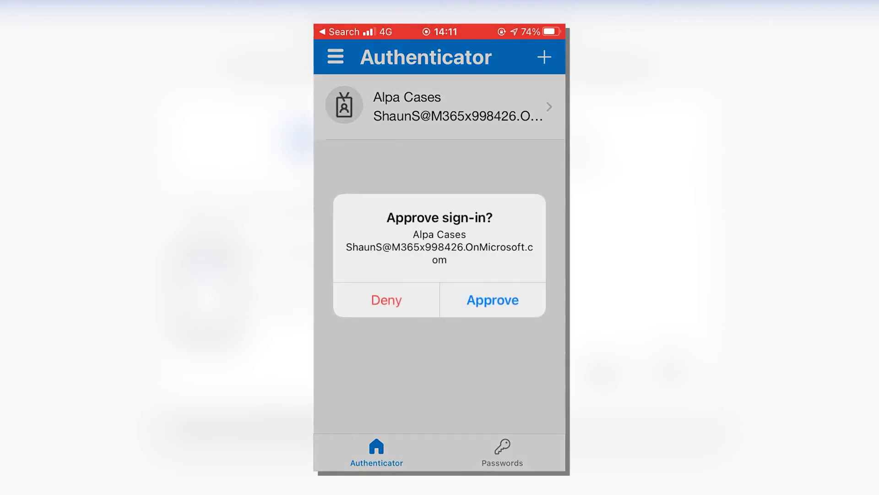
# - Approve the test sign-in request in Microsoft Authenticator
pyautogui.click(492, 299)
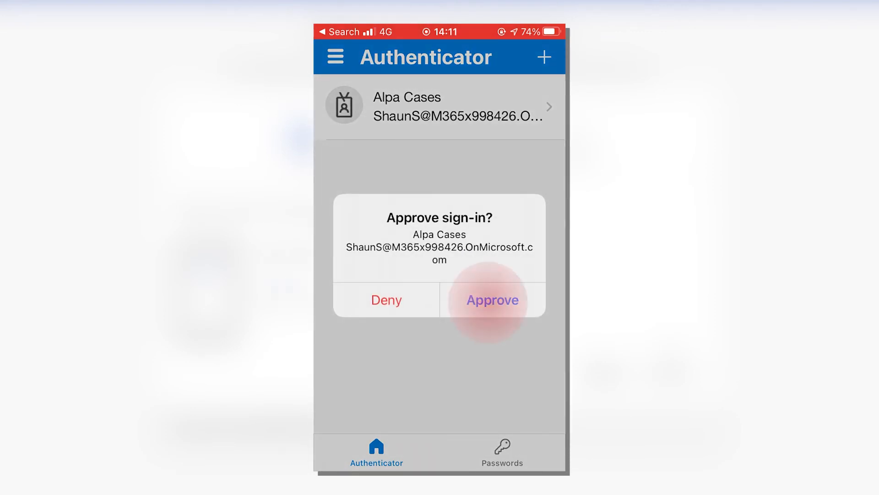
pyautogui.click(492, 300)
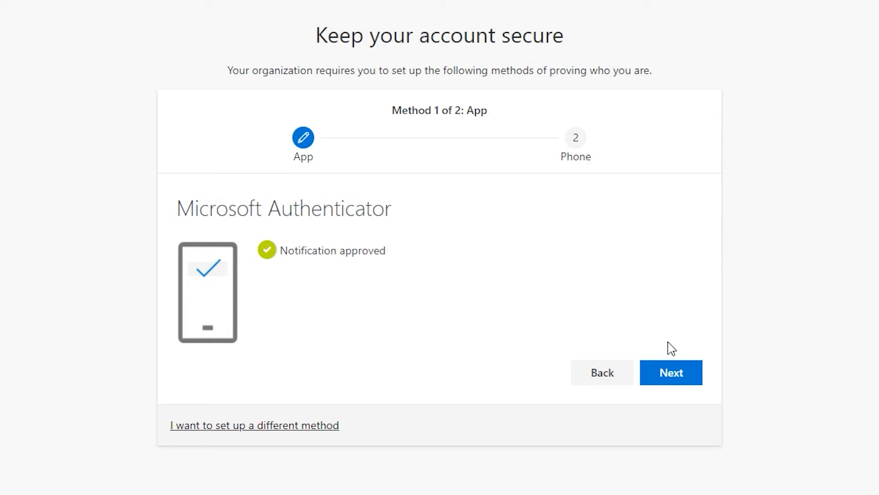
pyautogui.click(671, 371)
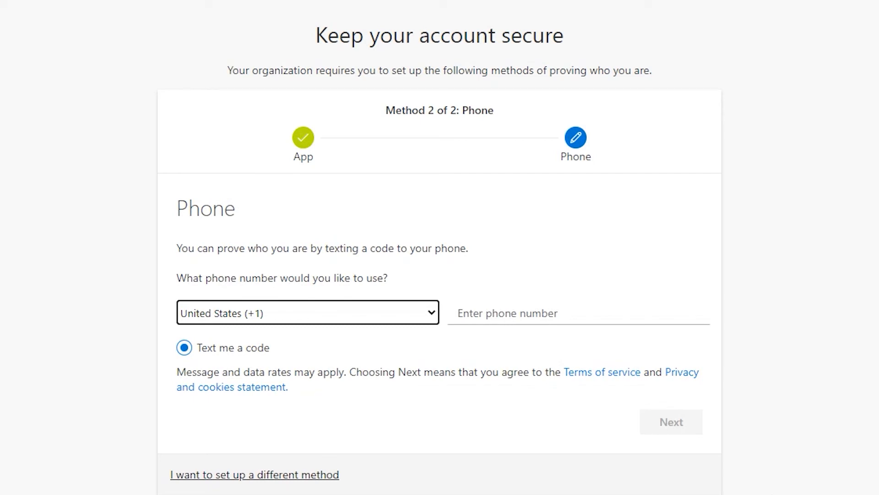
pyautogui.click(308, 313)
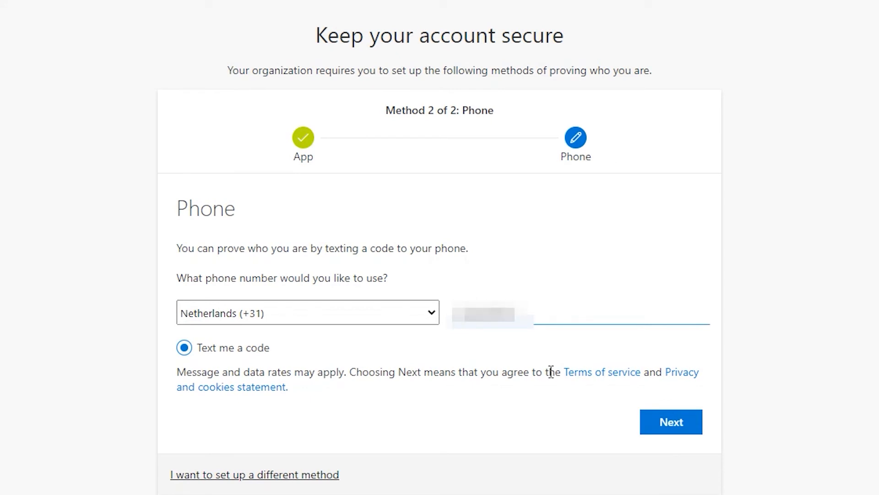
pyautogui.click(670, 421)
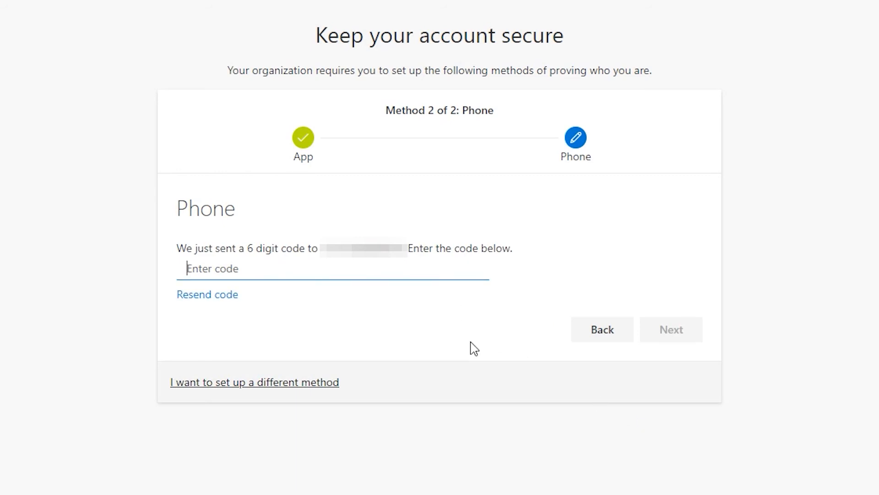
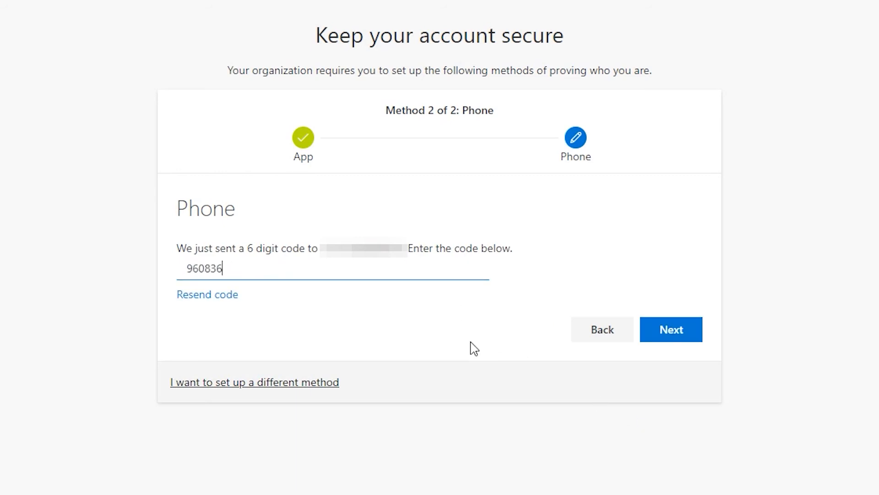
pyautogui.click(670, 329)
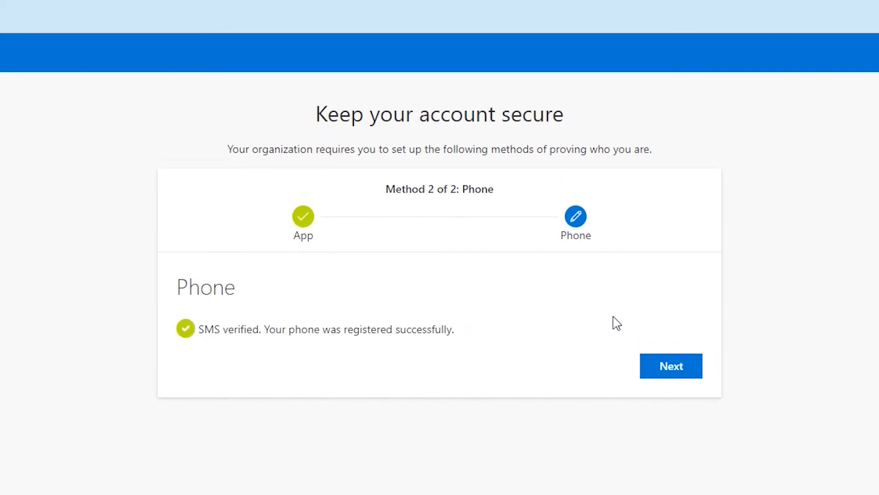
# - Continue past the SMS verified screen and click Done on the Success page
pyautogui.click(670, 365)
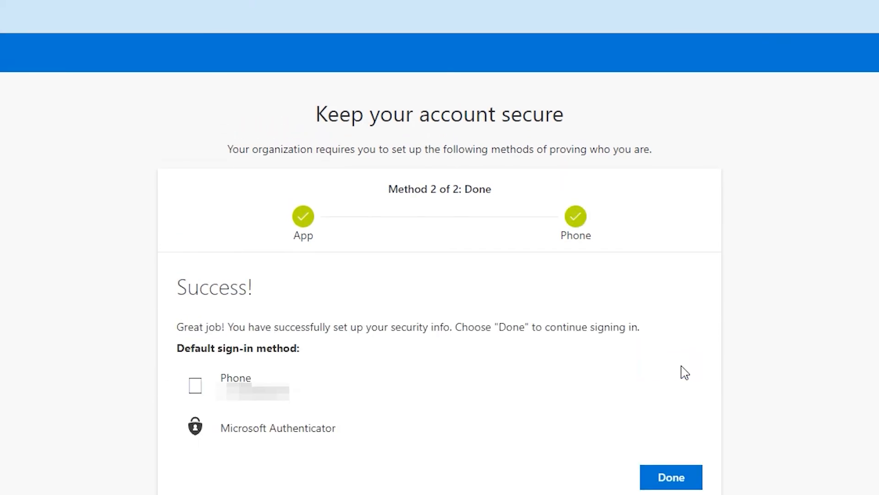
pyautogui.scroll(3)
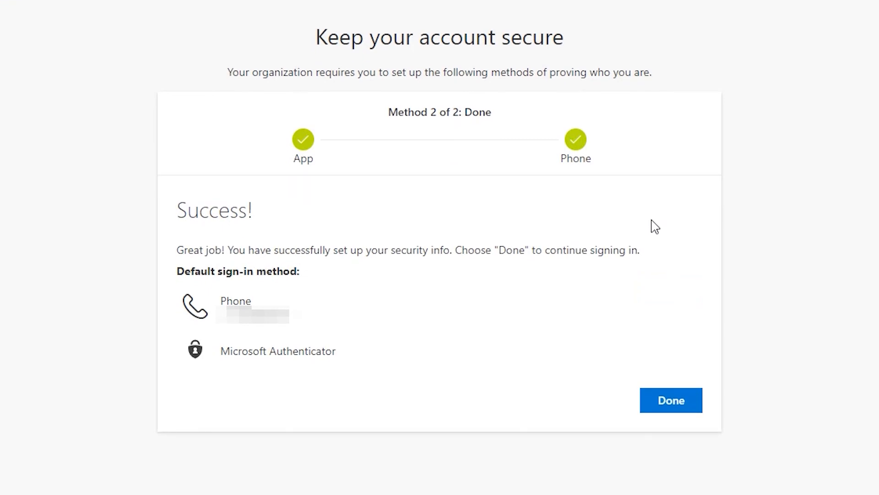
pyautogui.moveTo(670, 400)
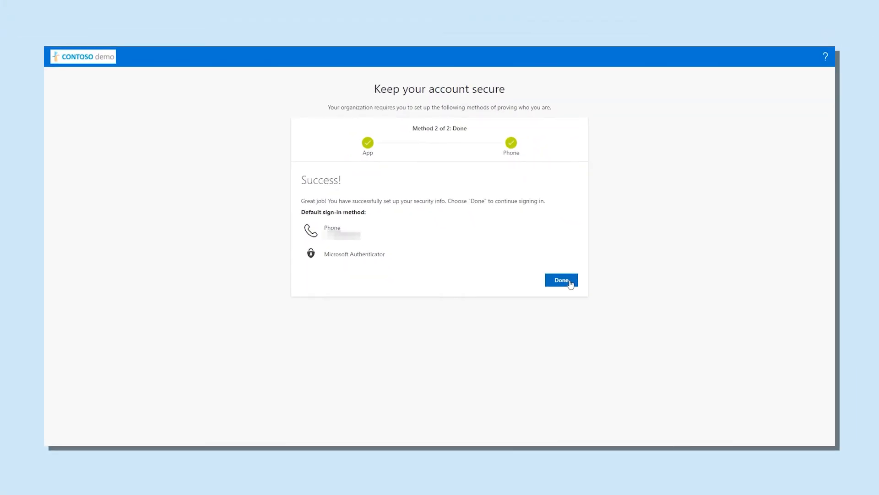
pyautogui.click(560, 280)
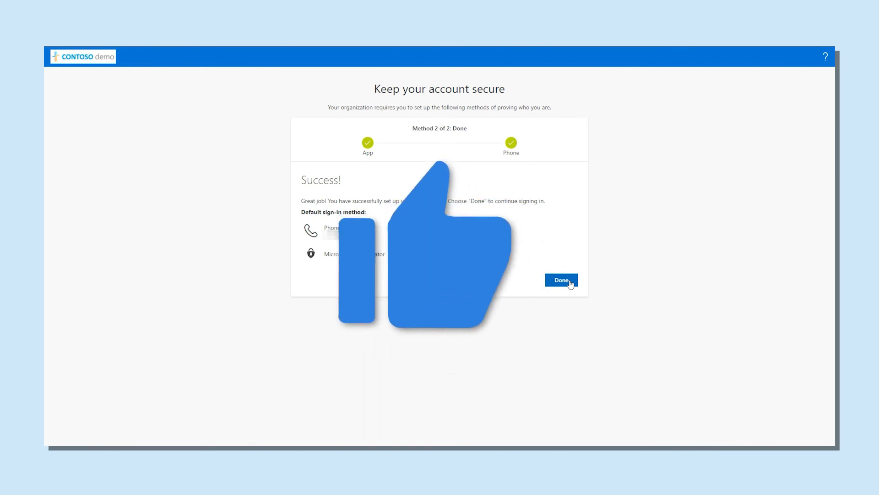